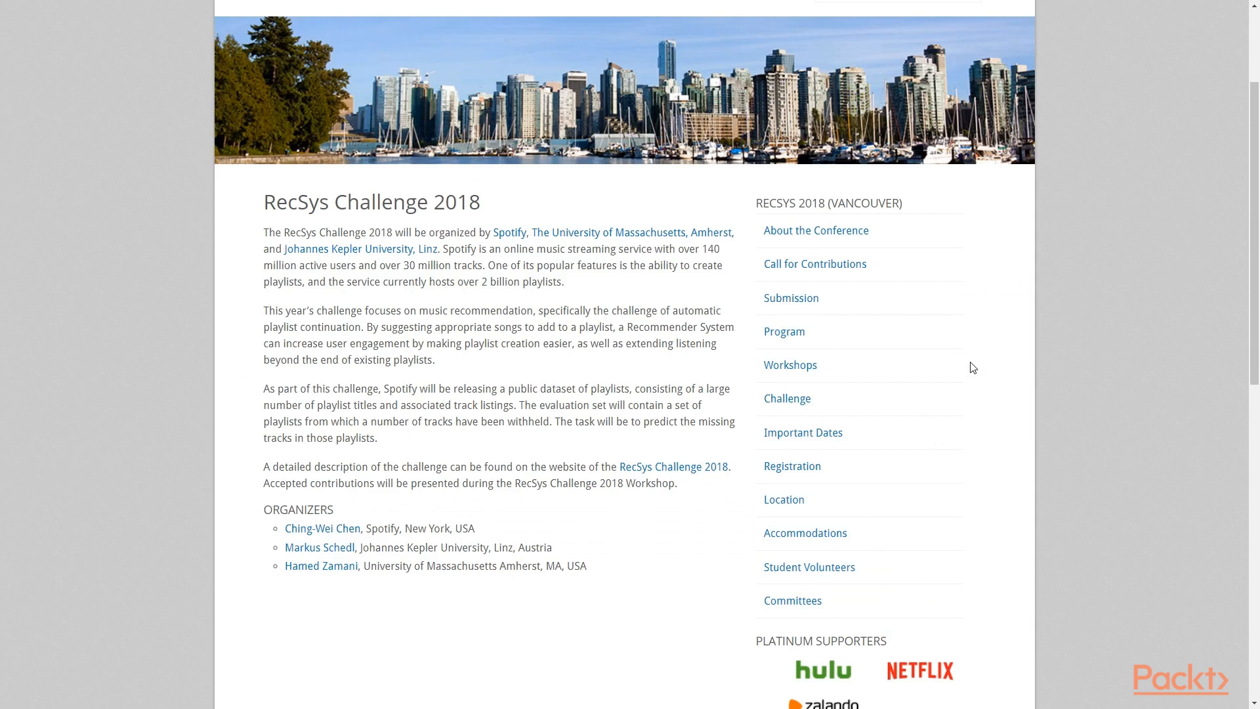
mouse_move(653, 327)
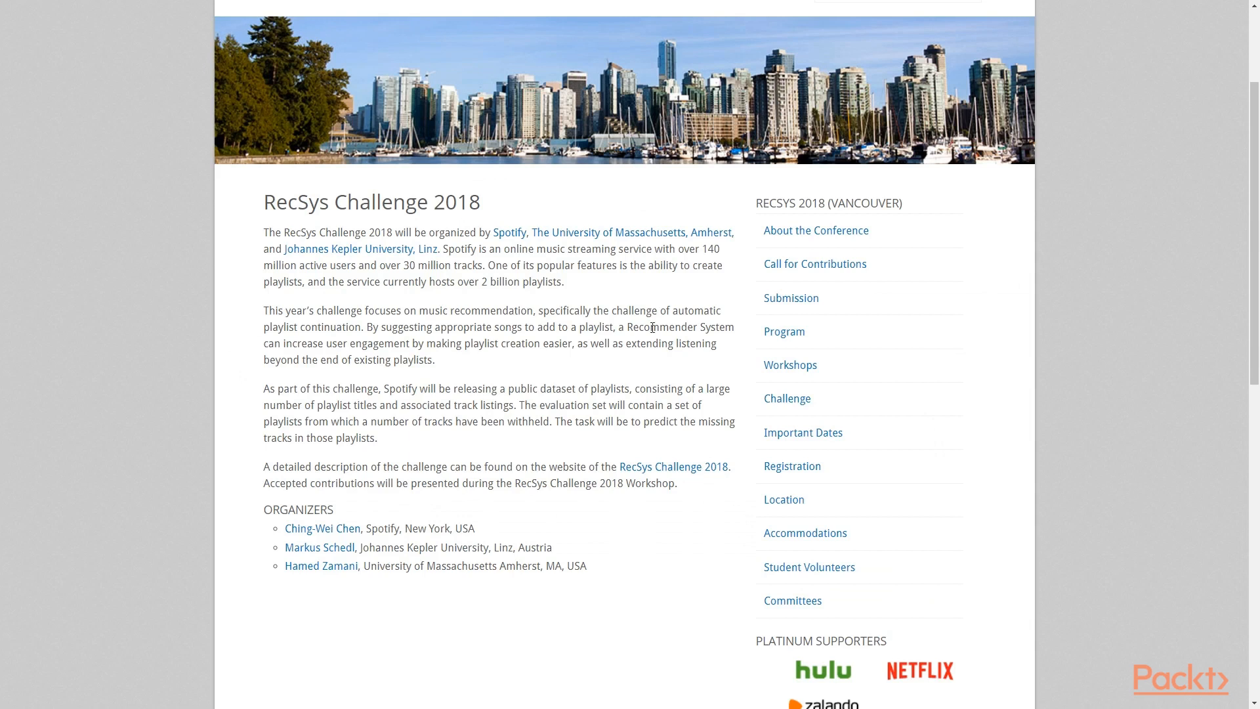
mouse_move(643, 308)
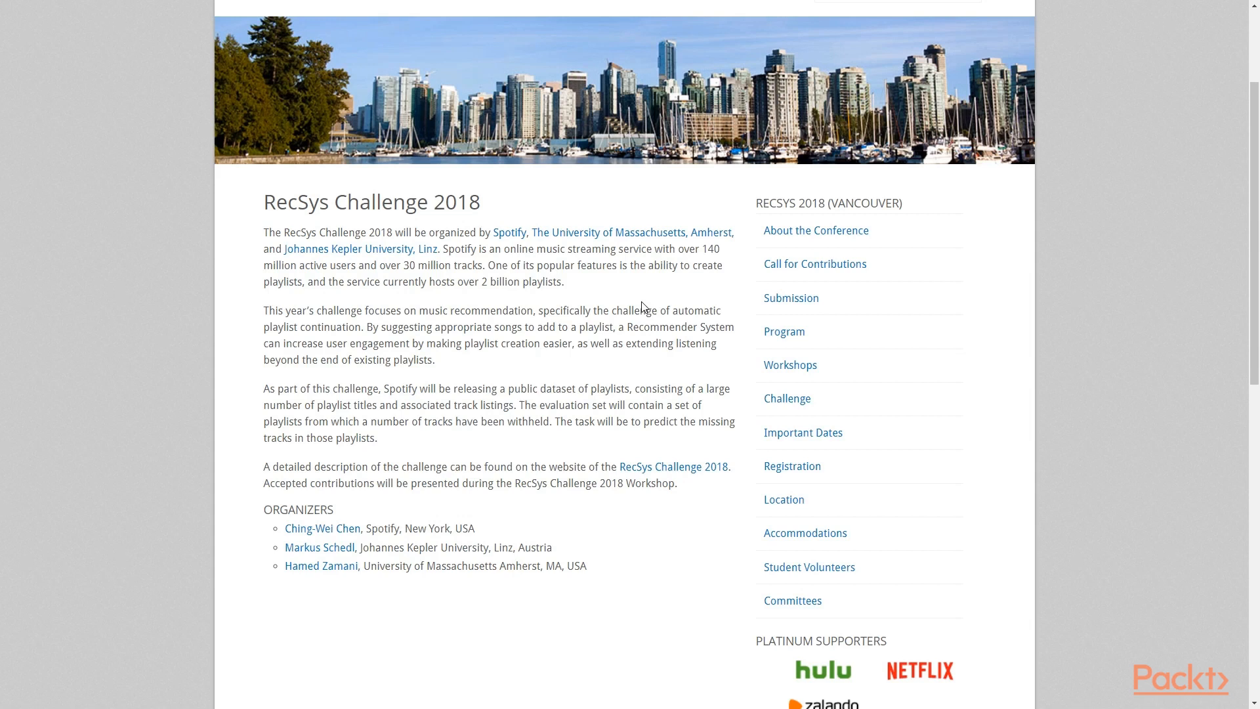
mouse_move(583, 293)
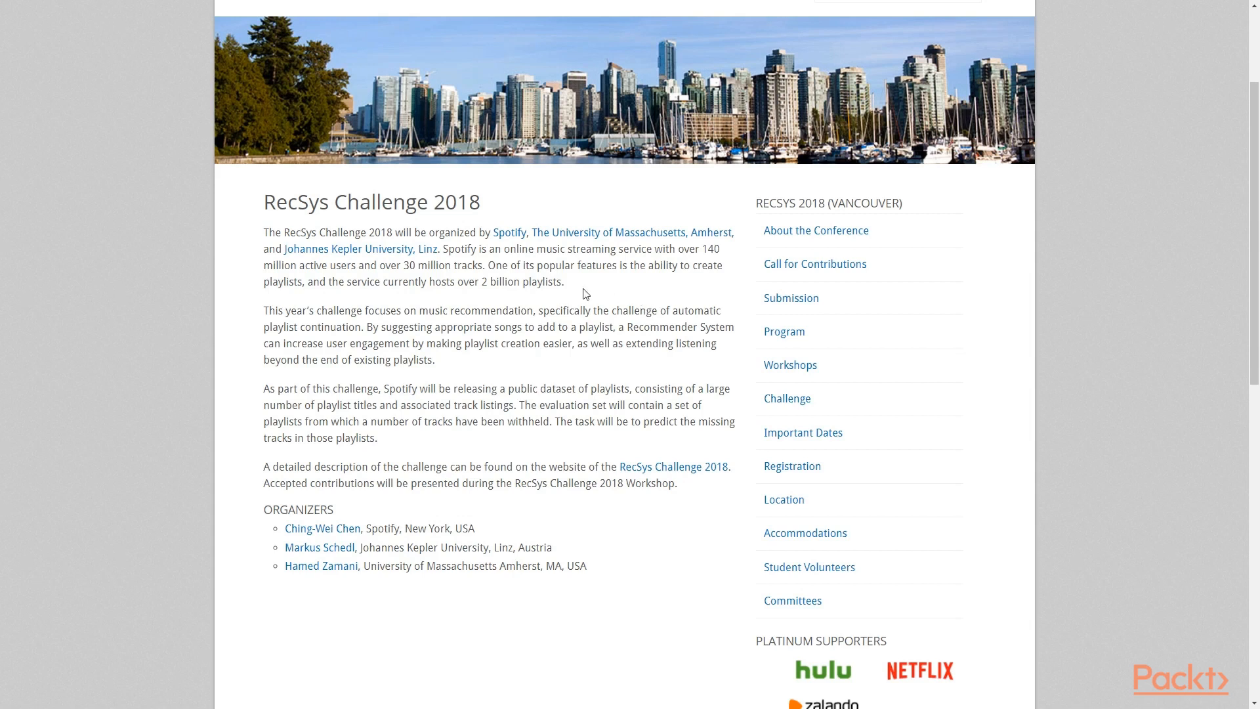
mouse_move(588, 259)
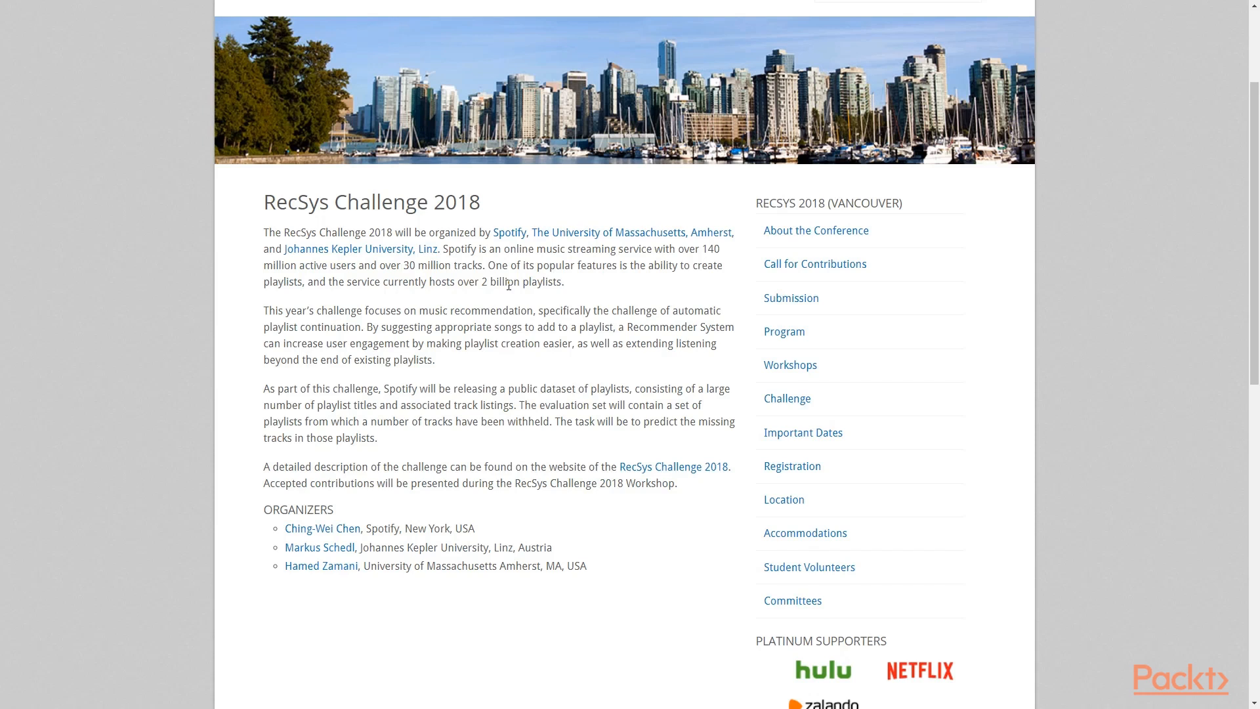
mouse_move(509, 292)
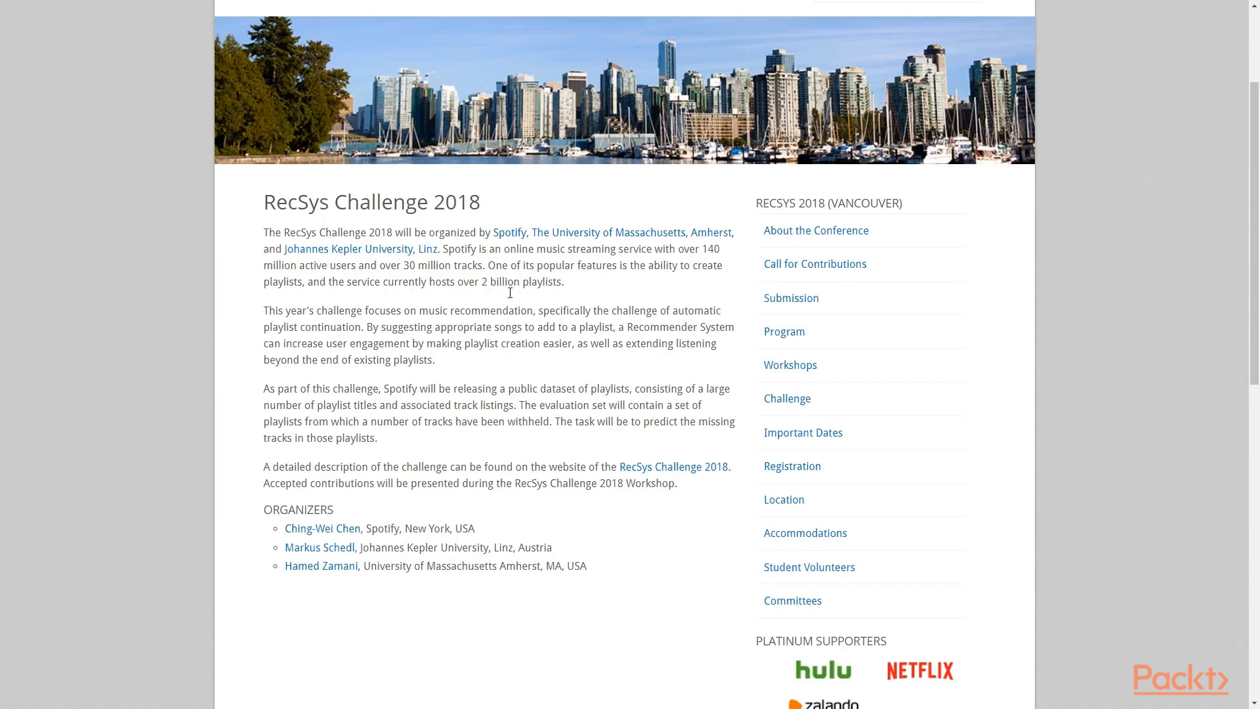
mouse_move(424, 411)
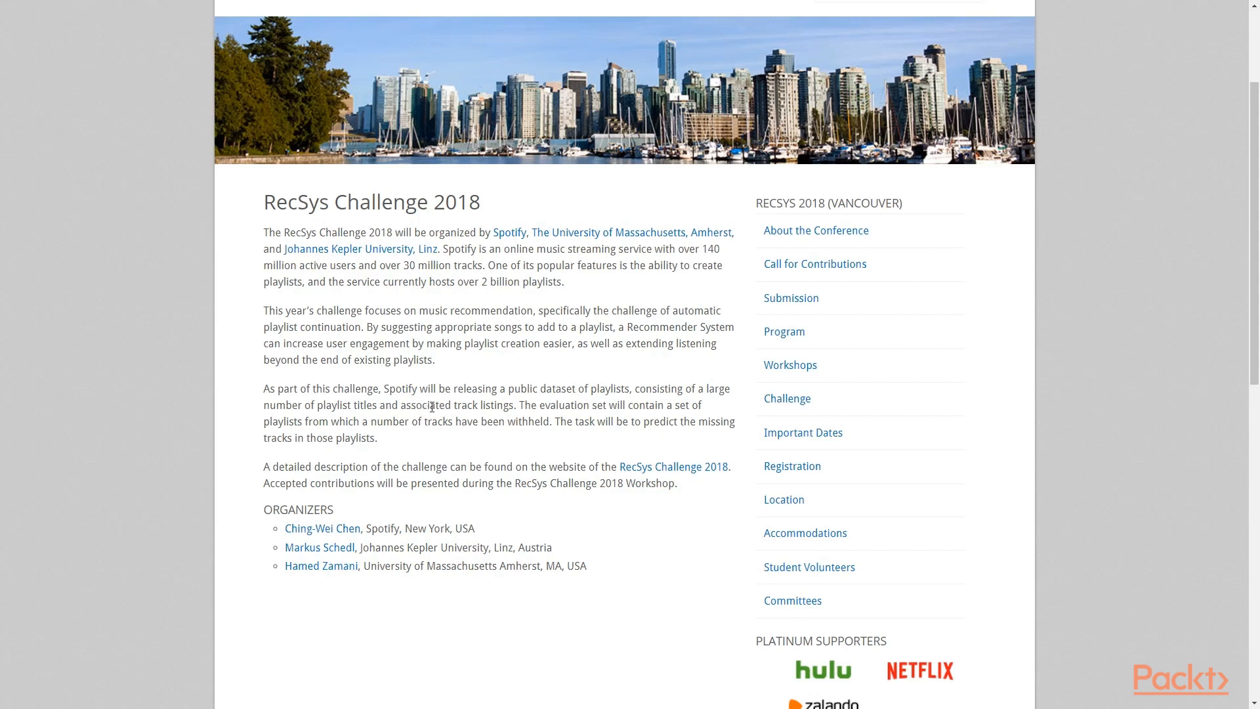
mouse_move(567, 17)
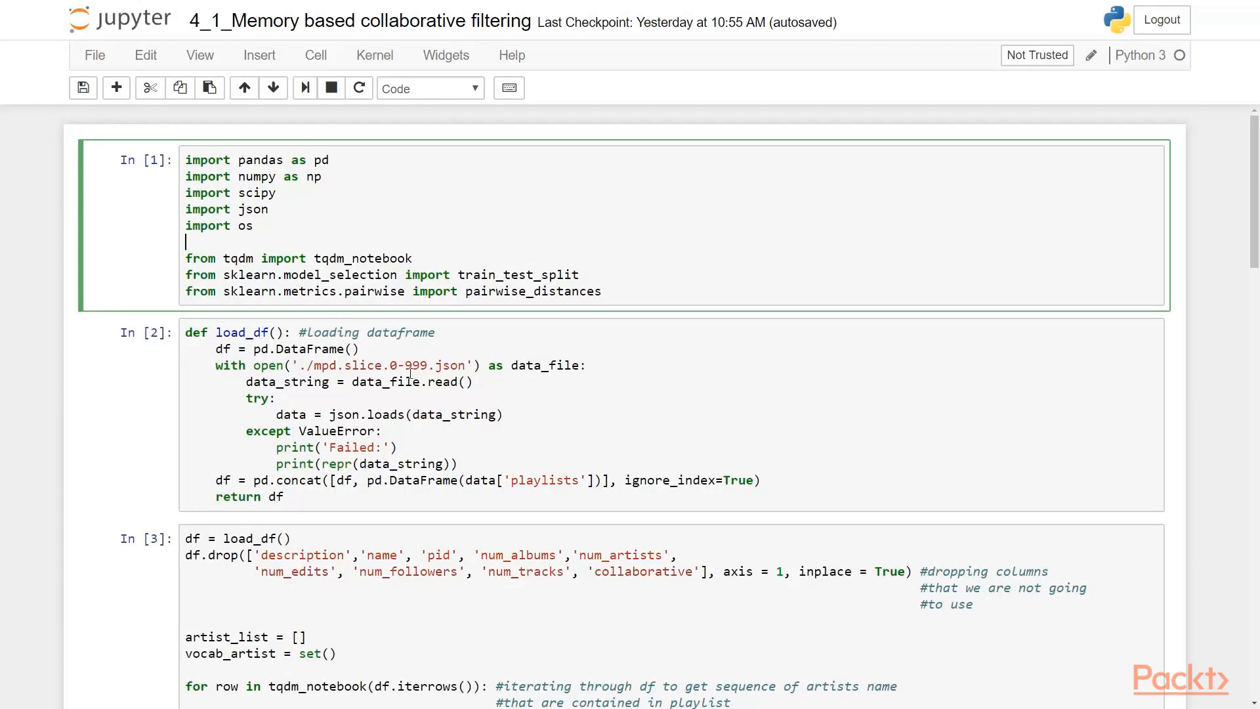
mouse_move(374, 370)
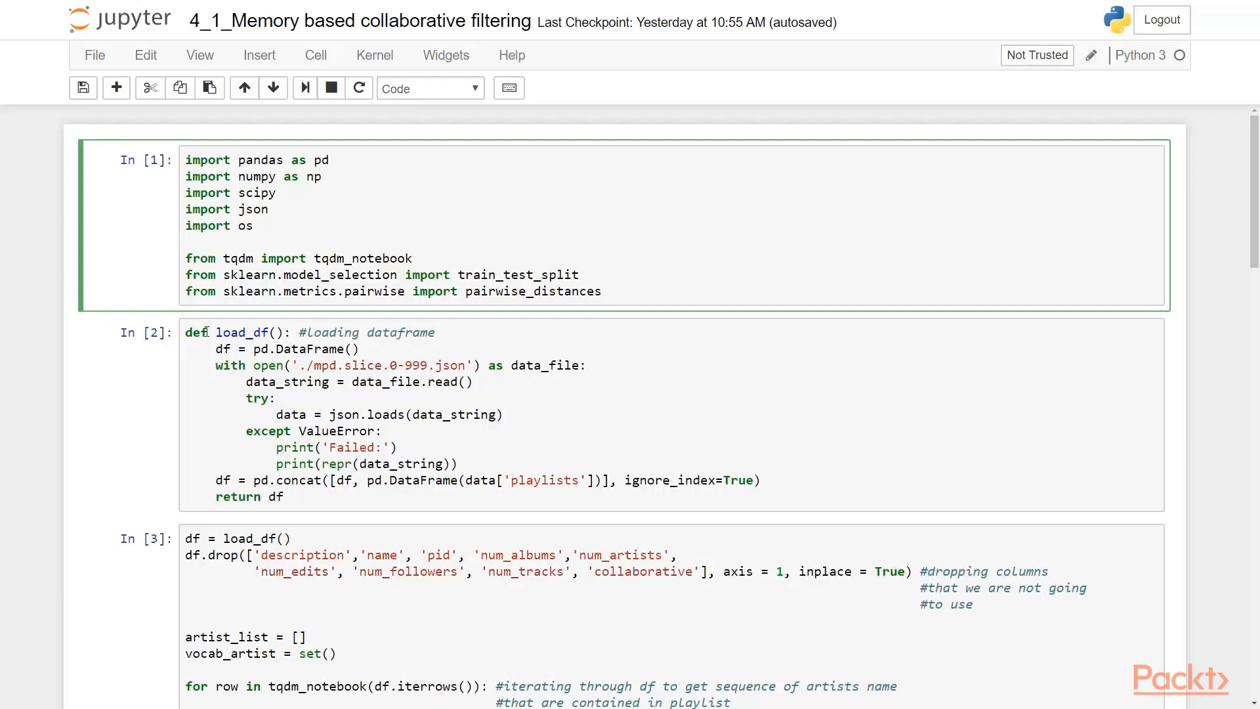
Review the import, load_df and artist-sequence preprocessing cells and start the first import cell running.
click(186, 242)
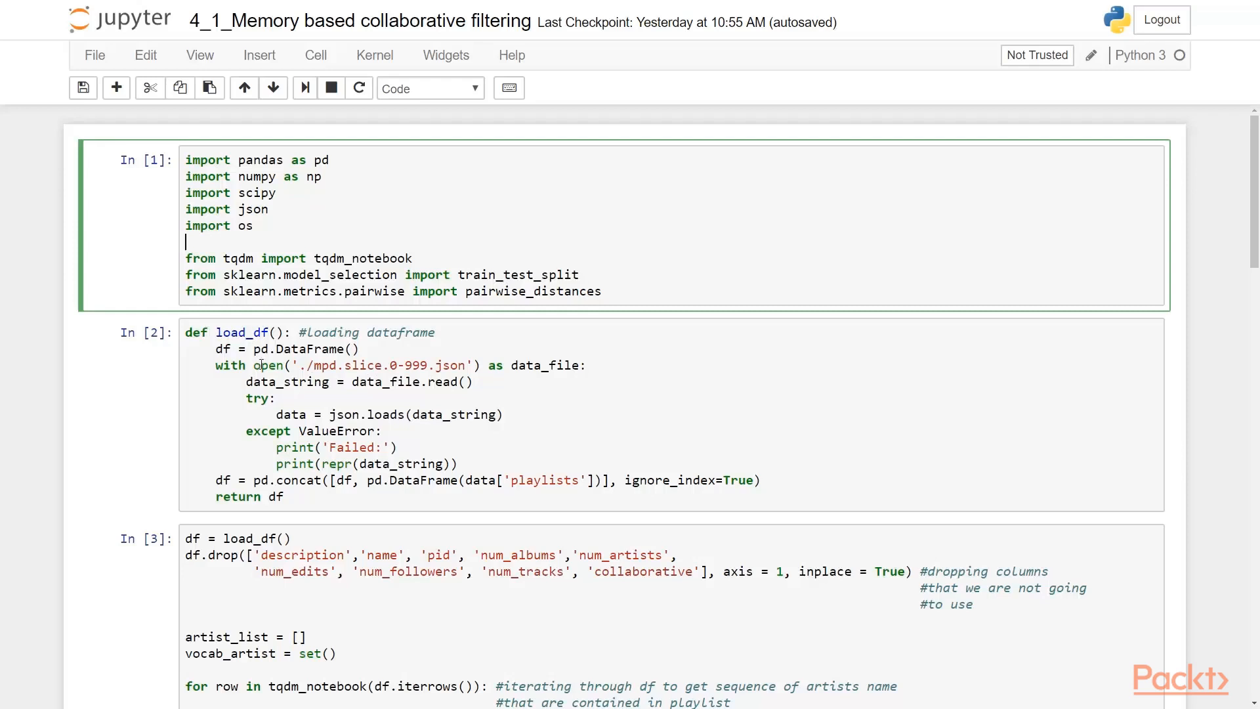
scroll(down, 3)
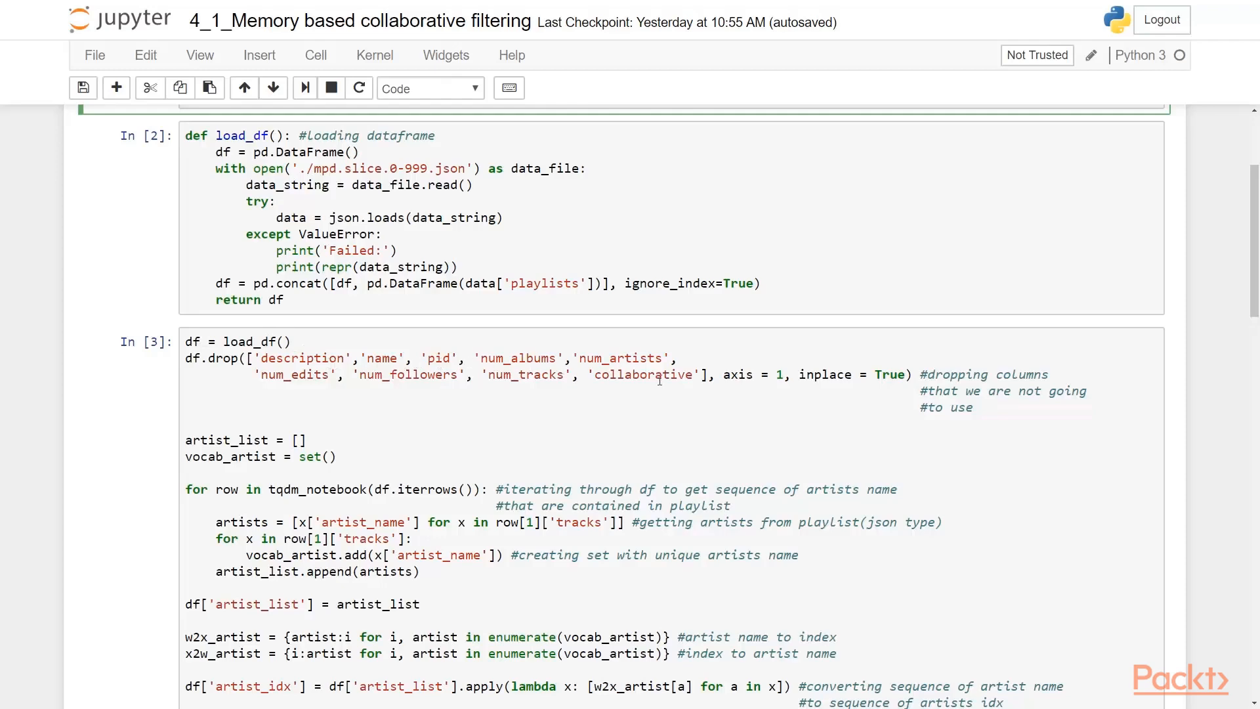
scroll(down, 3)
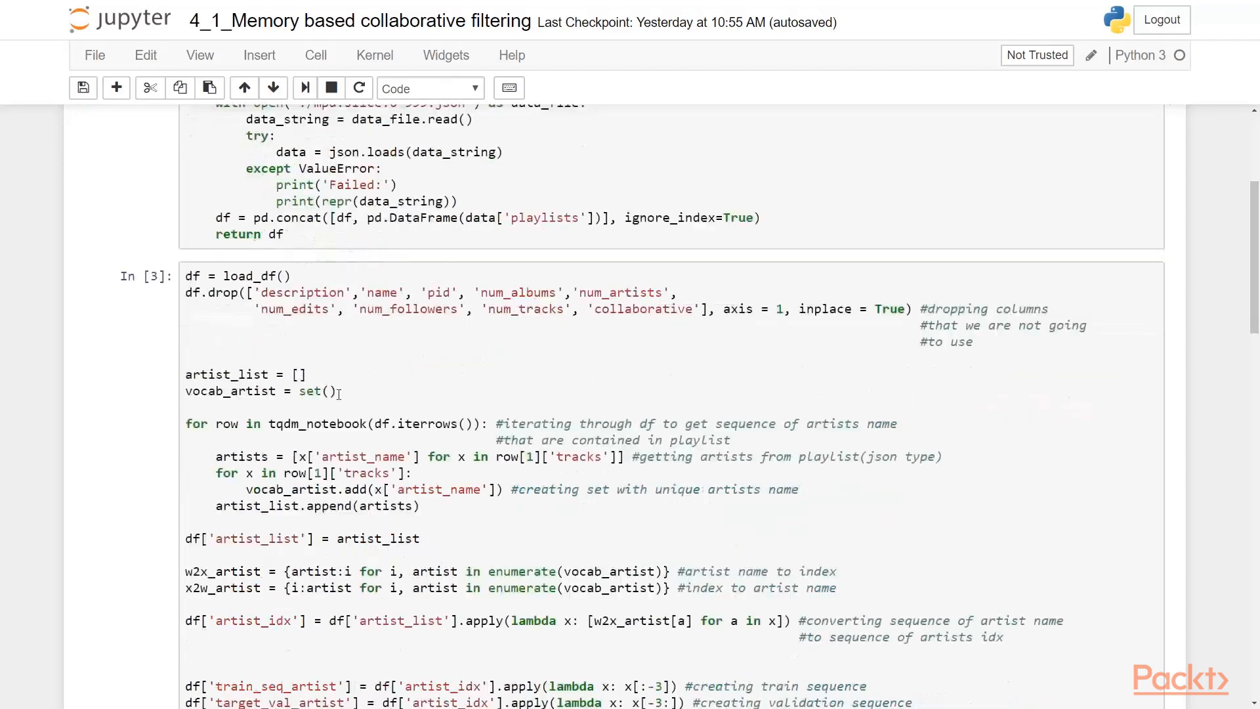
scroll(down, 3)
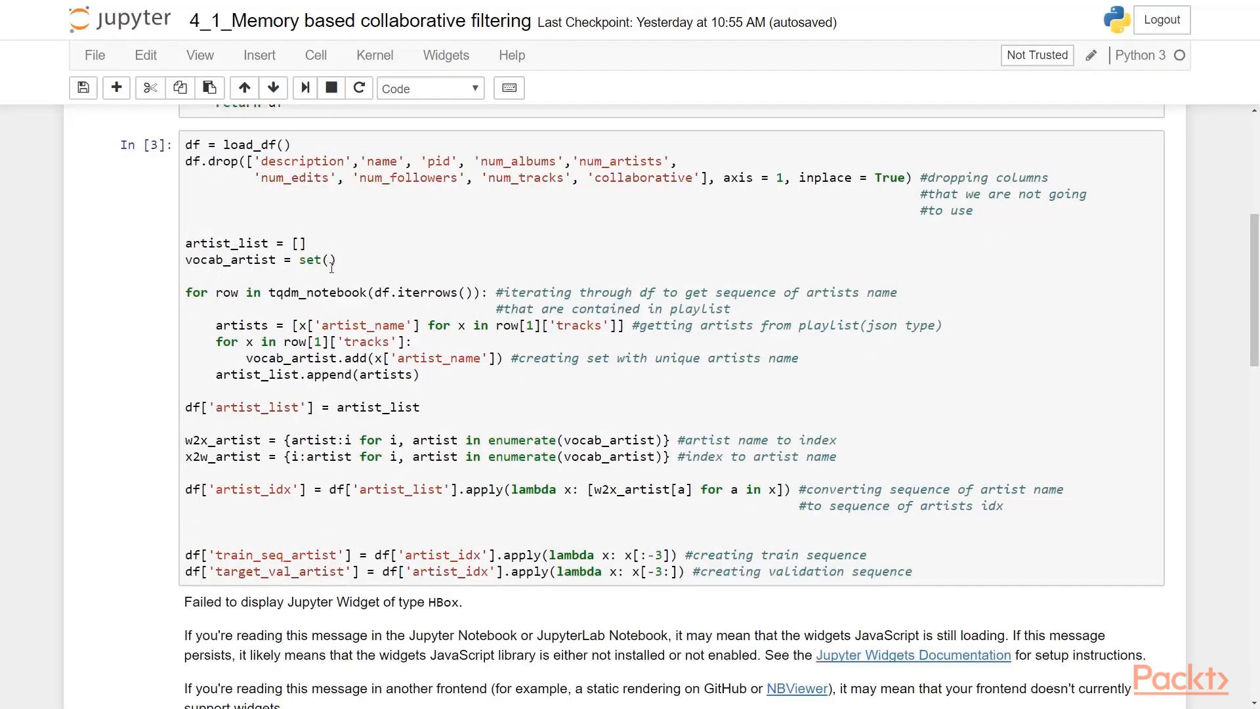
mouse_move(567, 303)
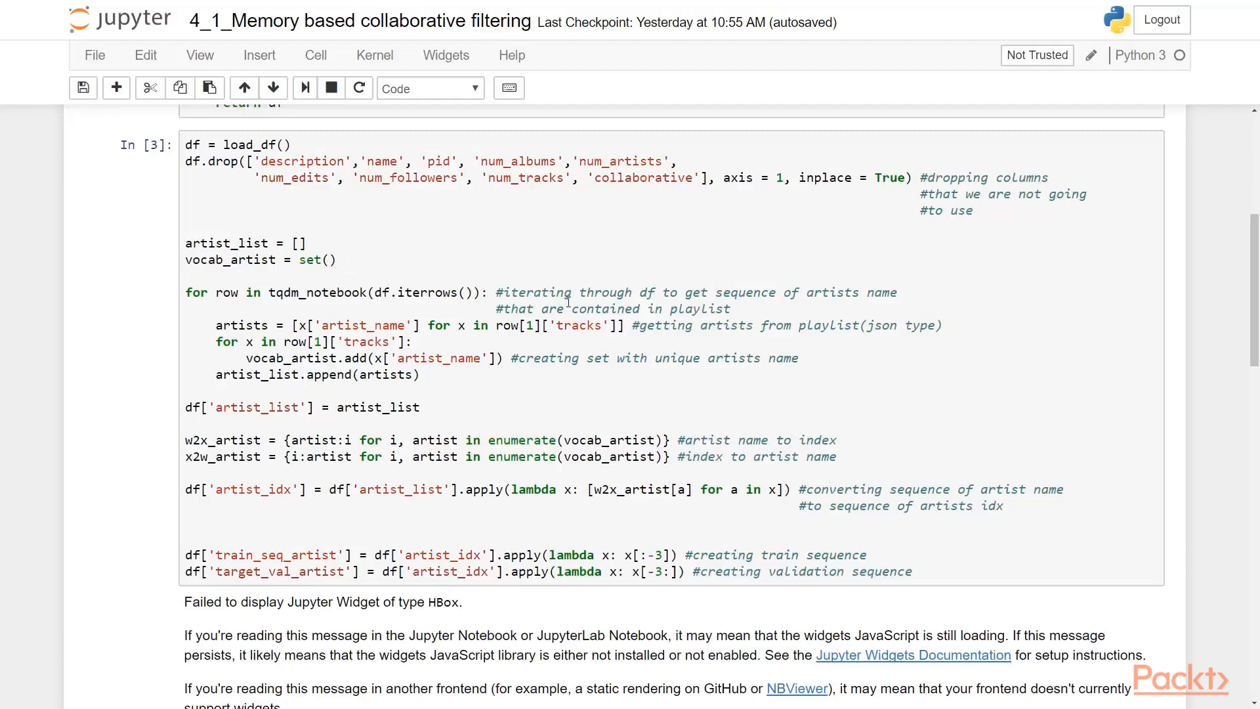
mouse_move(704, 302)
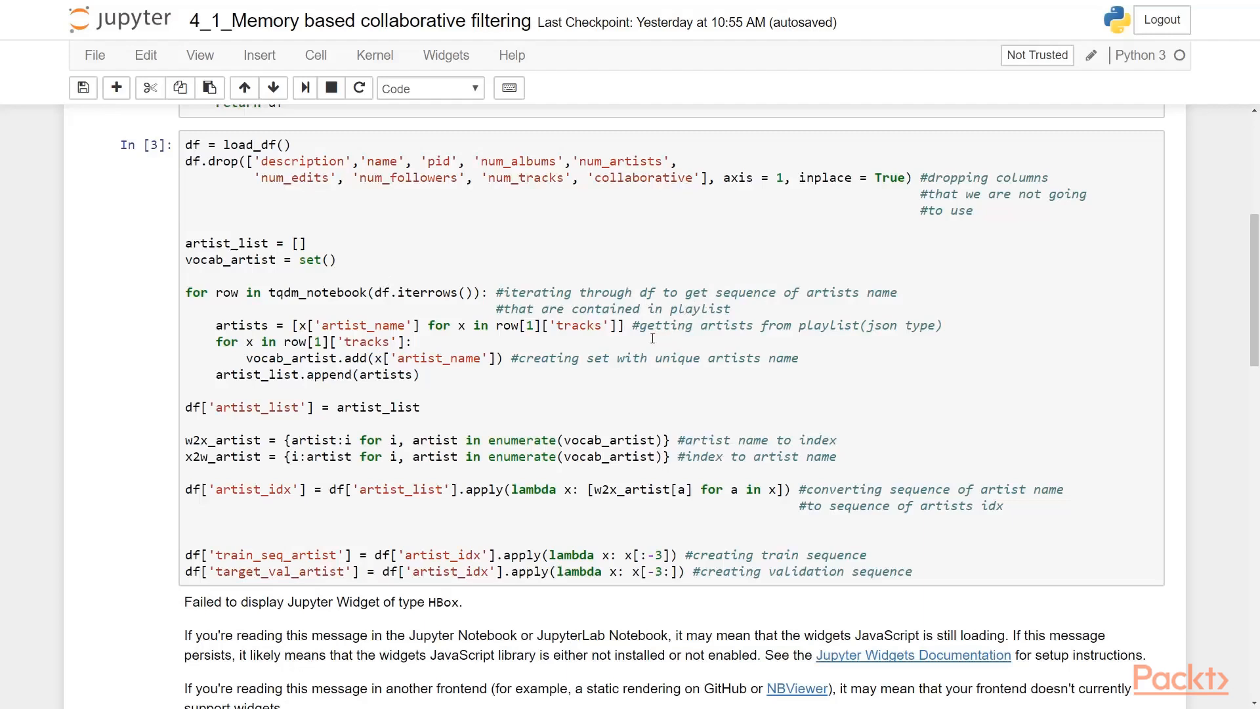
mouse_move(424, 314)
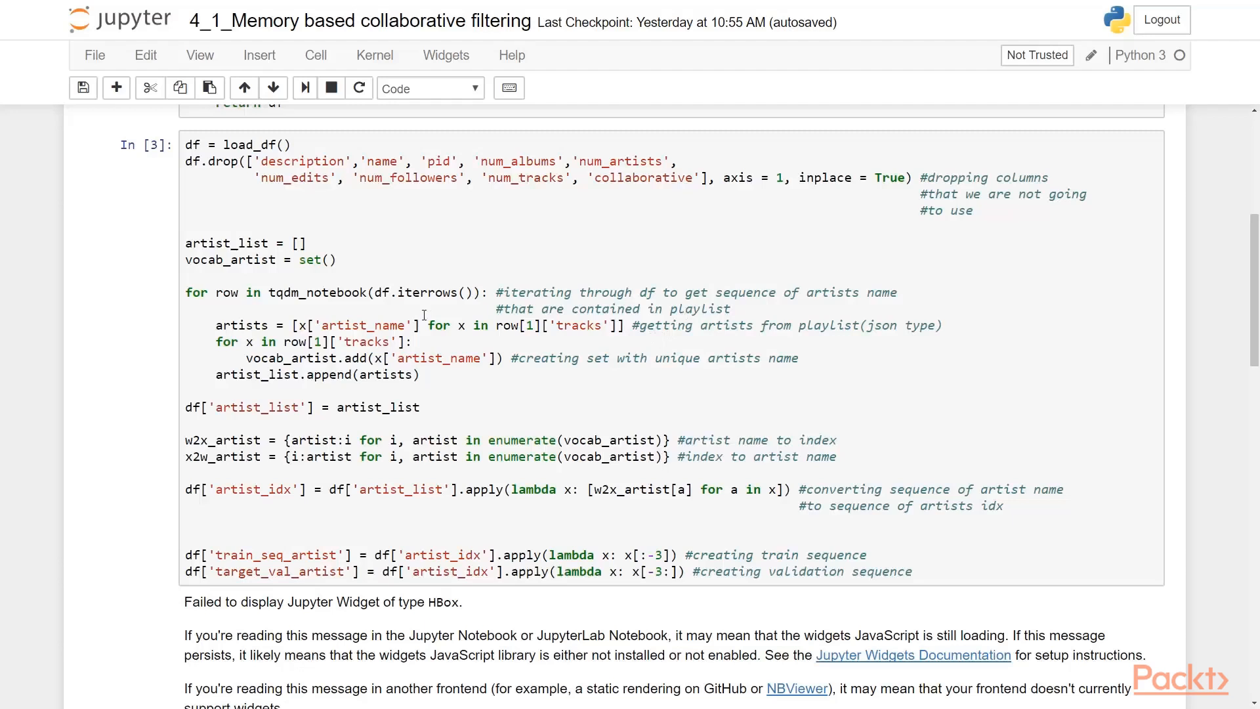
mouse_move(378, 366)
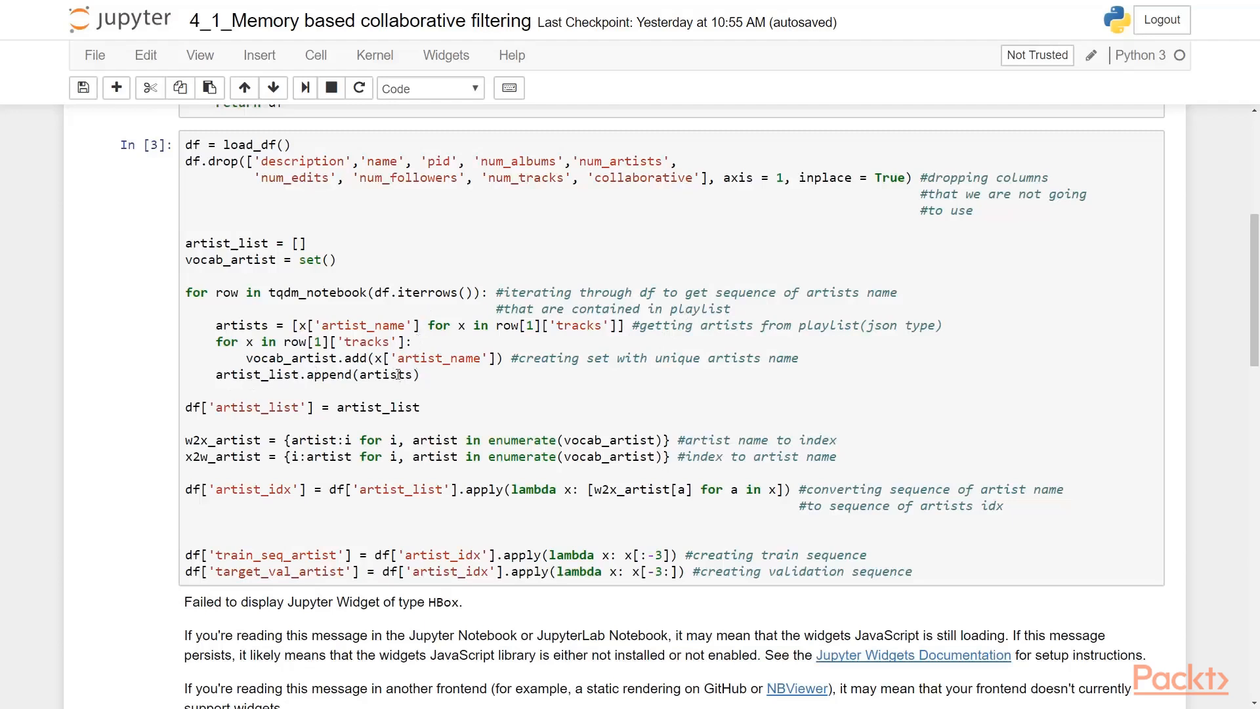
scroll(down, 3)
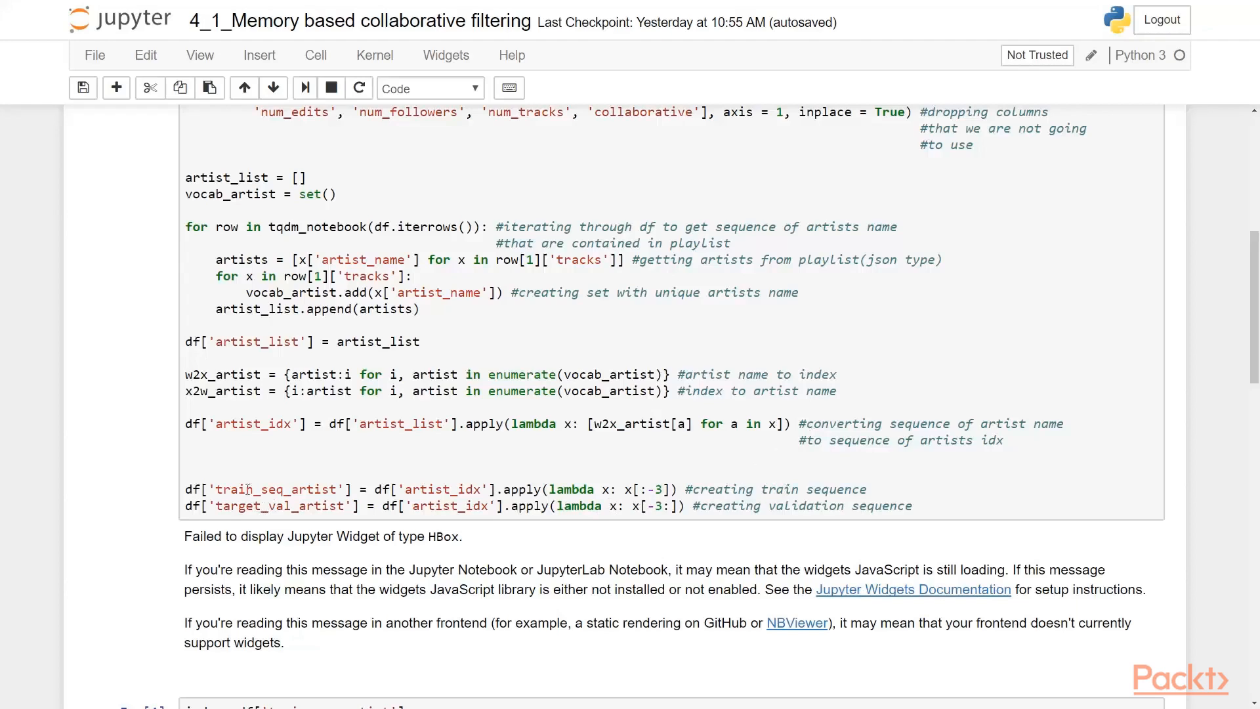
scroll(up, 3)
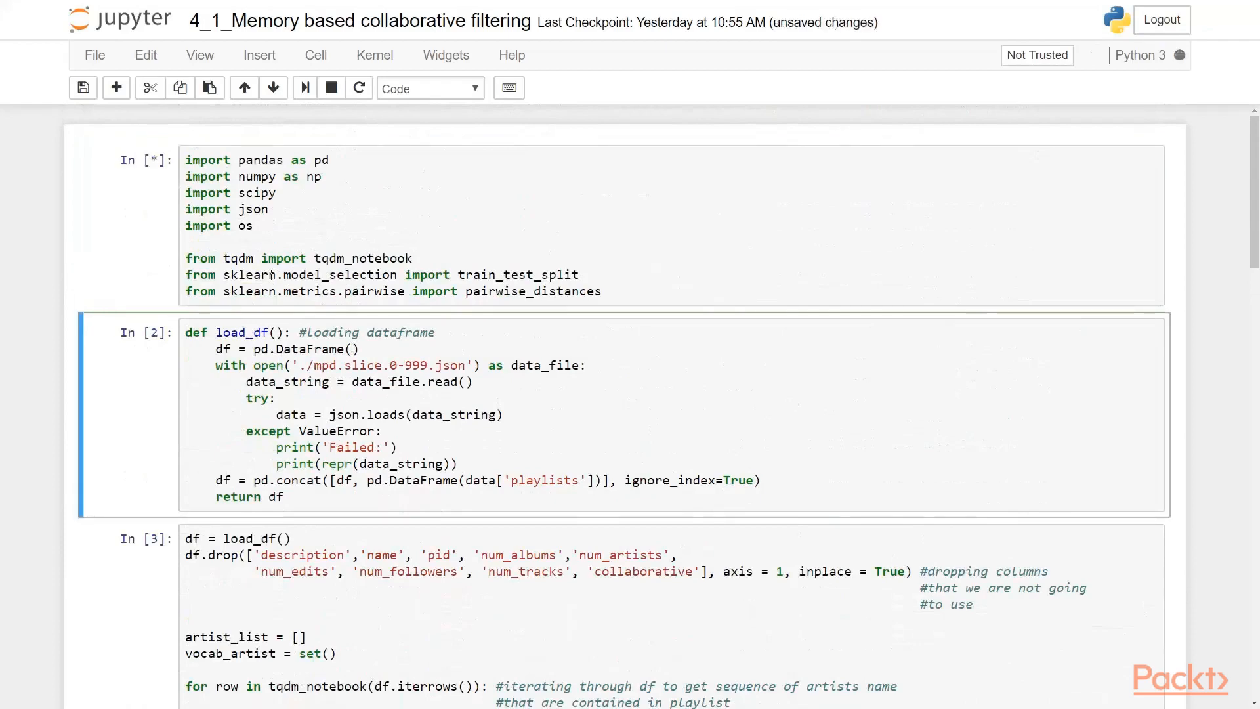
scroll(down, 3)
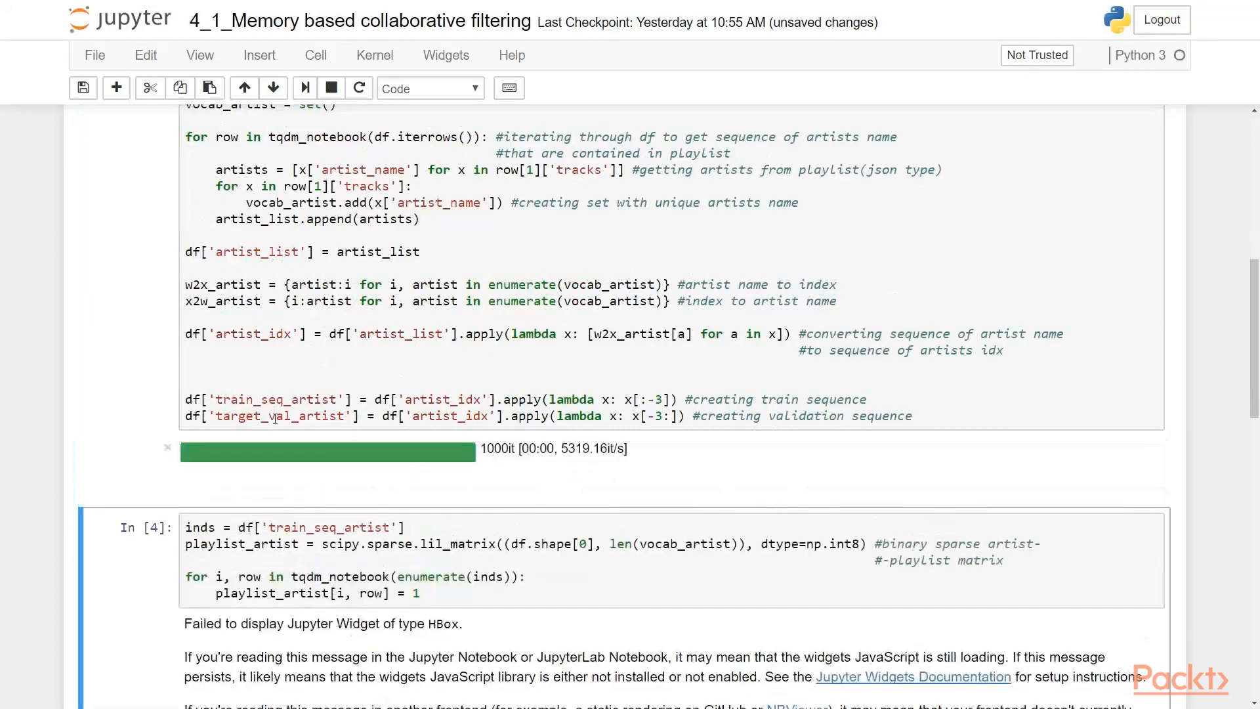
scroll(down, 3)
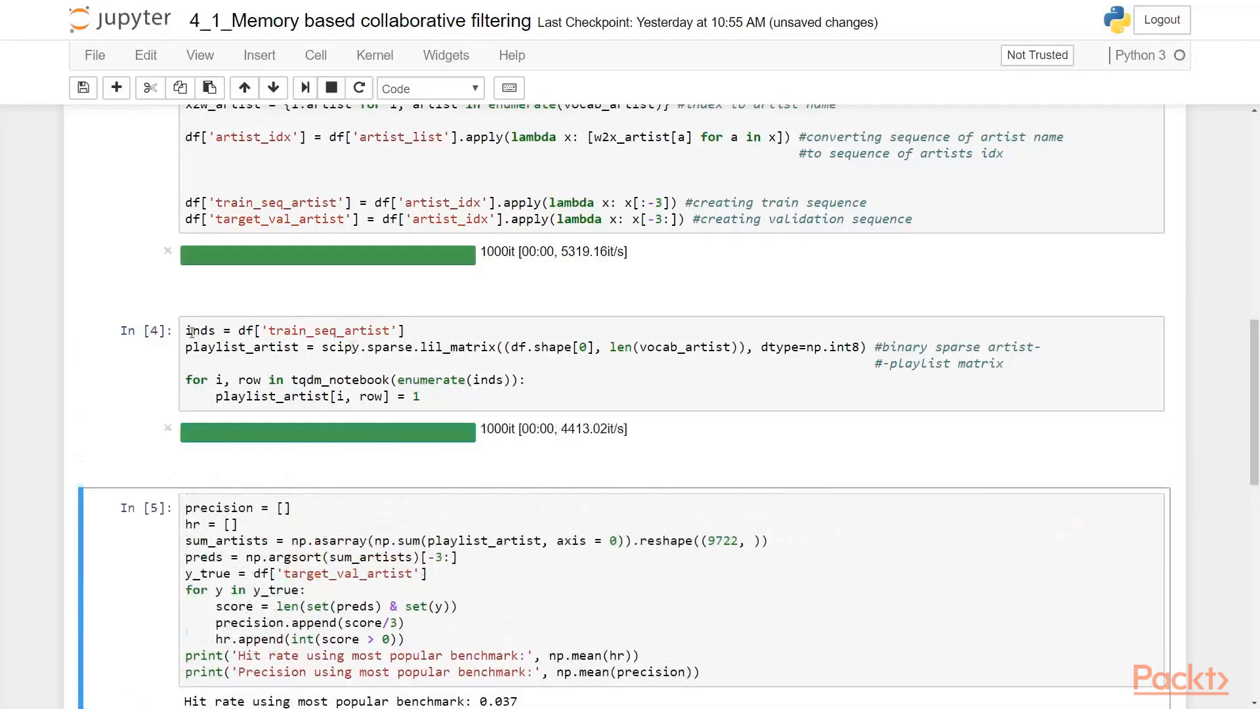
scroll(down, 3)
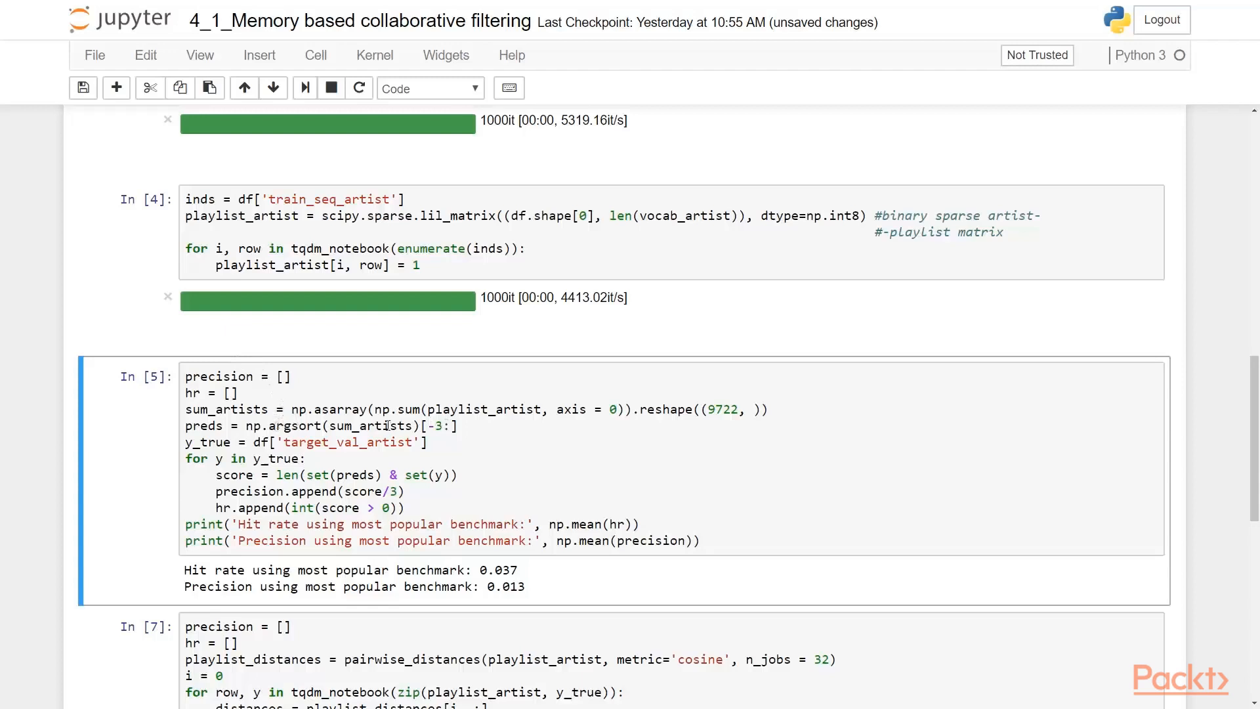
mouse_move(341, 474)
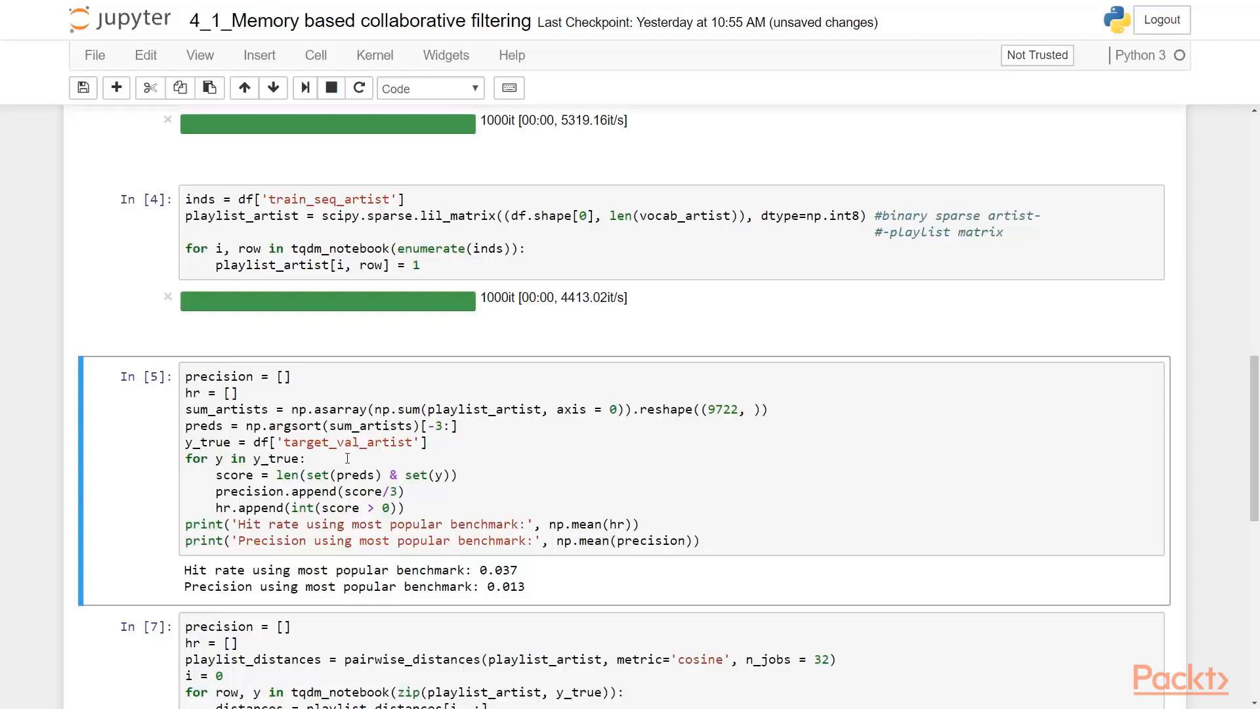
mouse_move(331, 477)
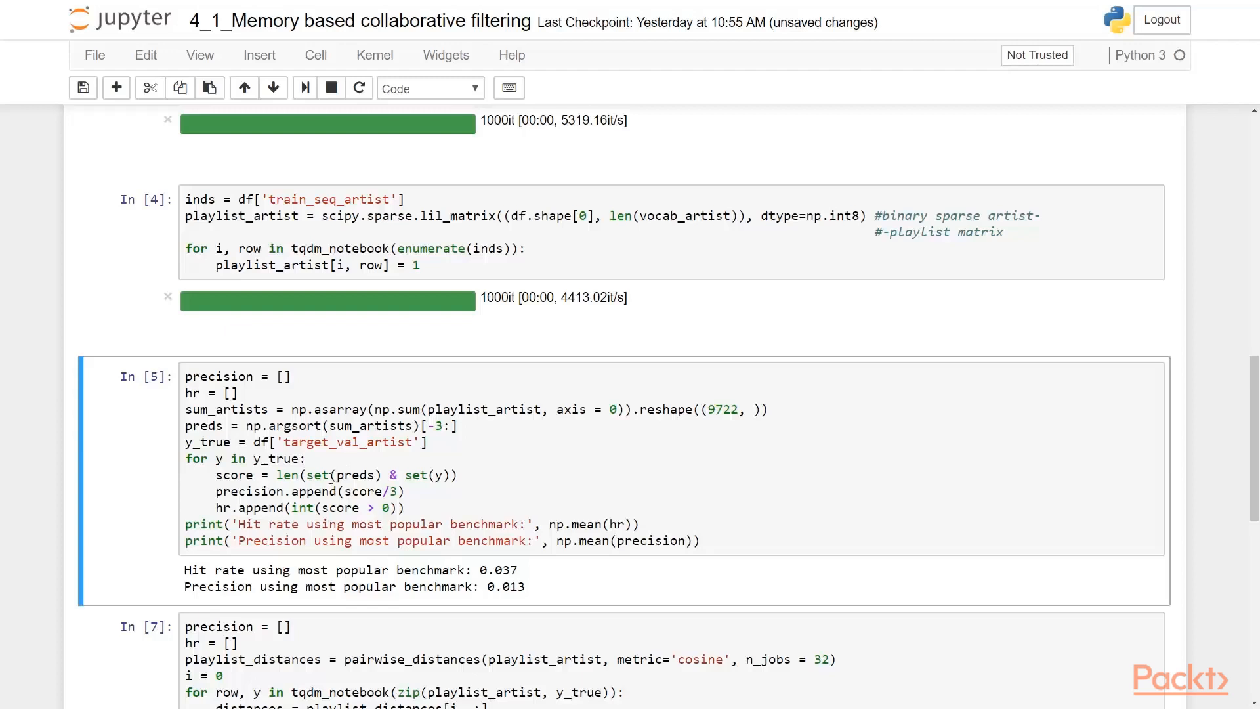
mouse_move(349, 503)
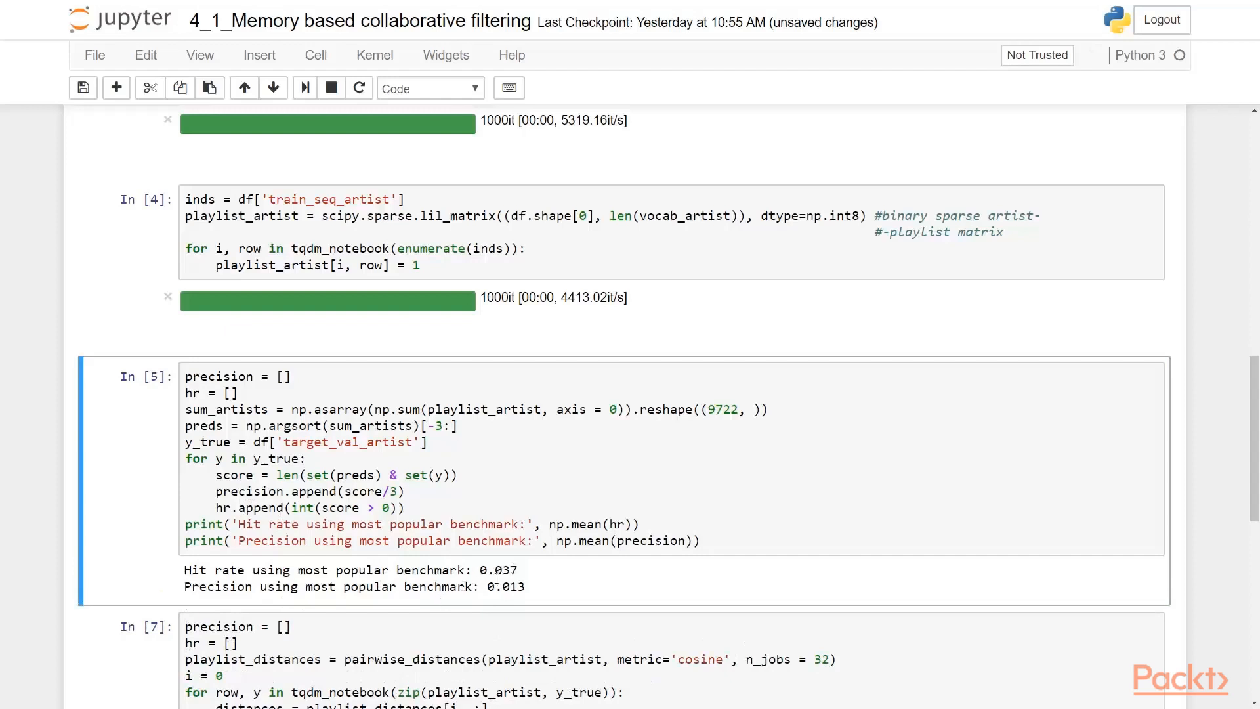
mouse_move(516, 514)
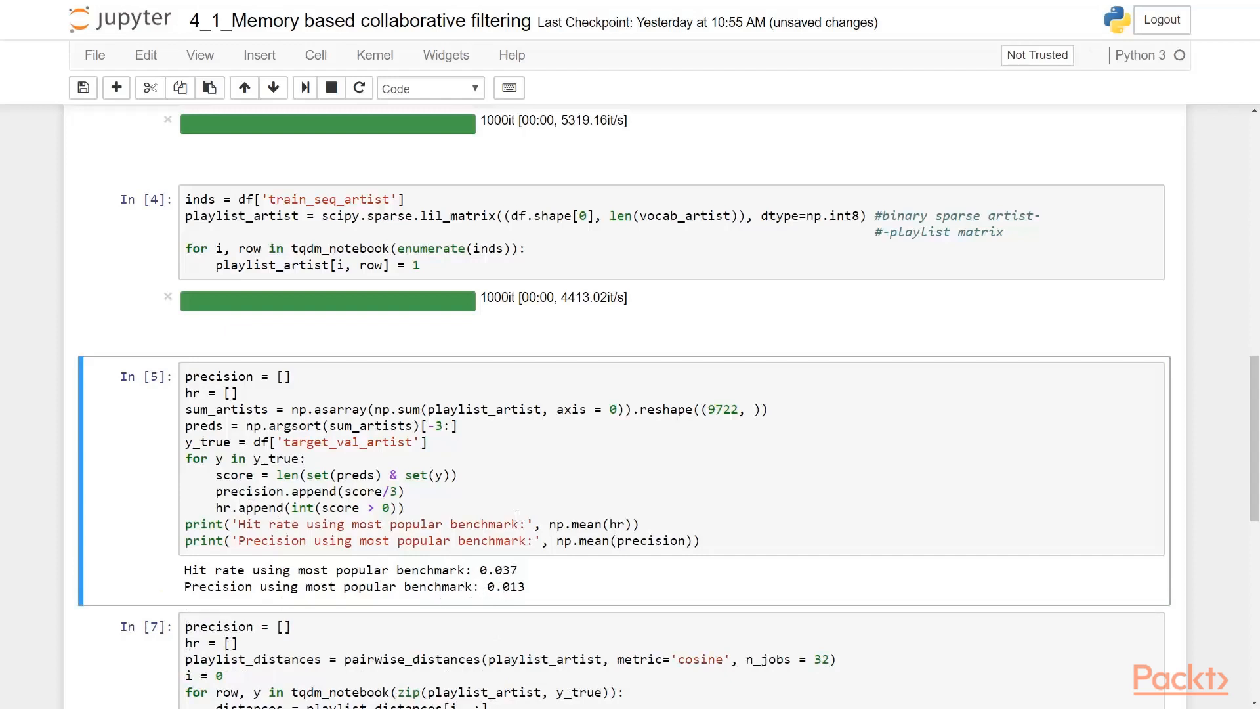
mouse_move(511, 467)
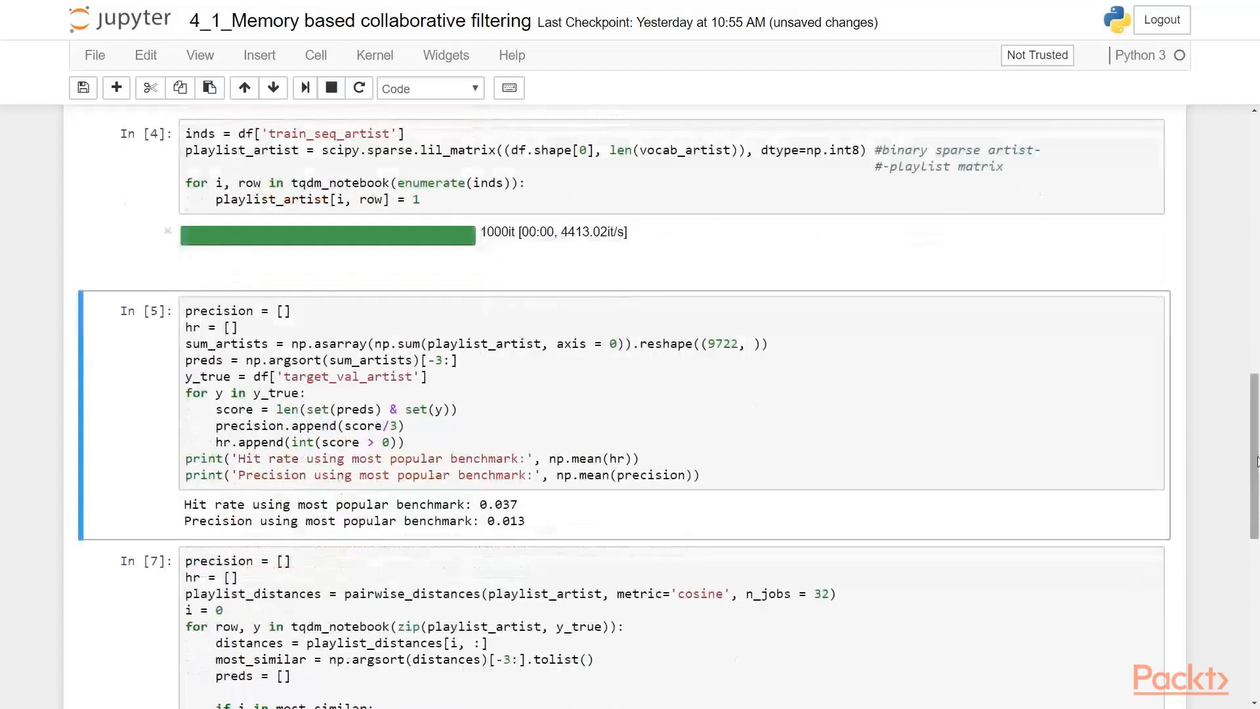
Scroll to the pairwise_distances cosine-similarity cell and run it again, clearing its earlier output.
scroll(down, 3)
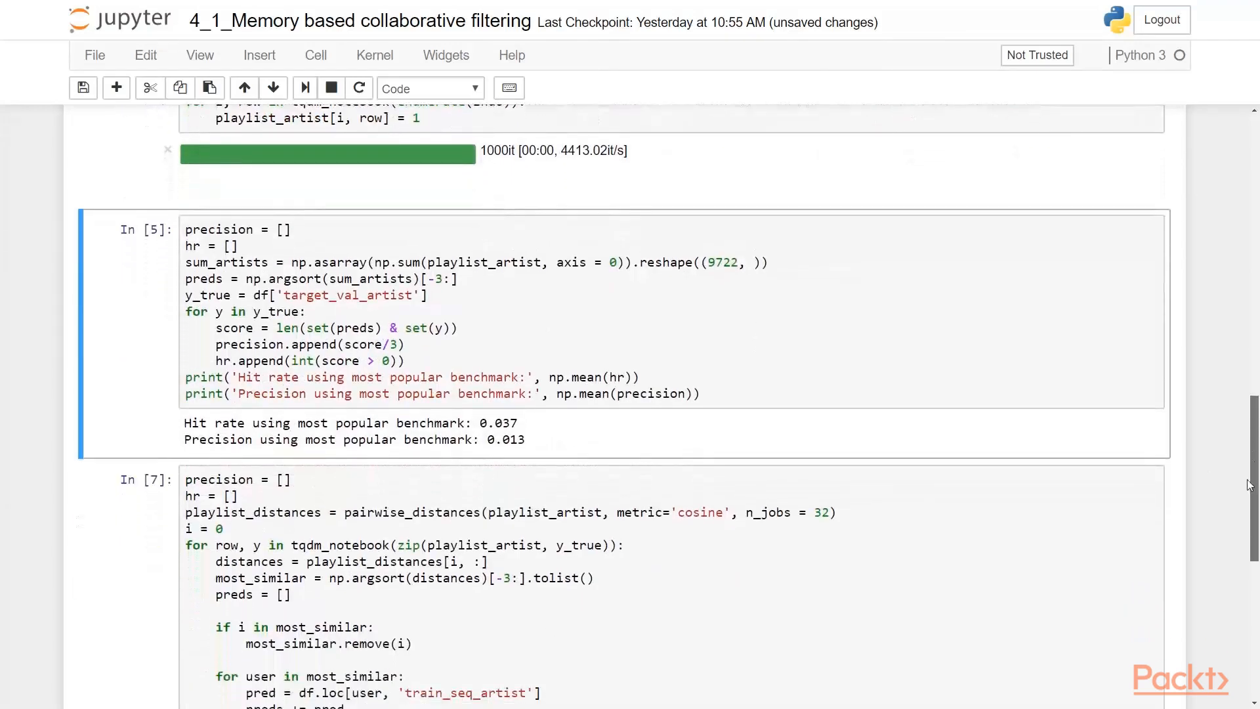
scroll(down, 3)
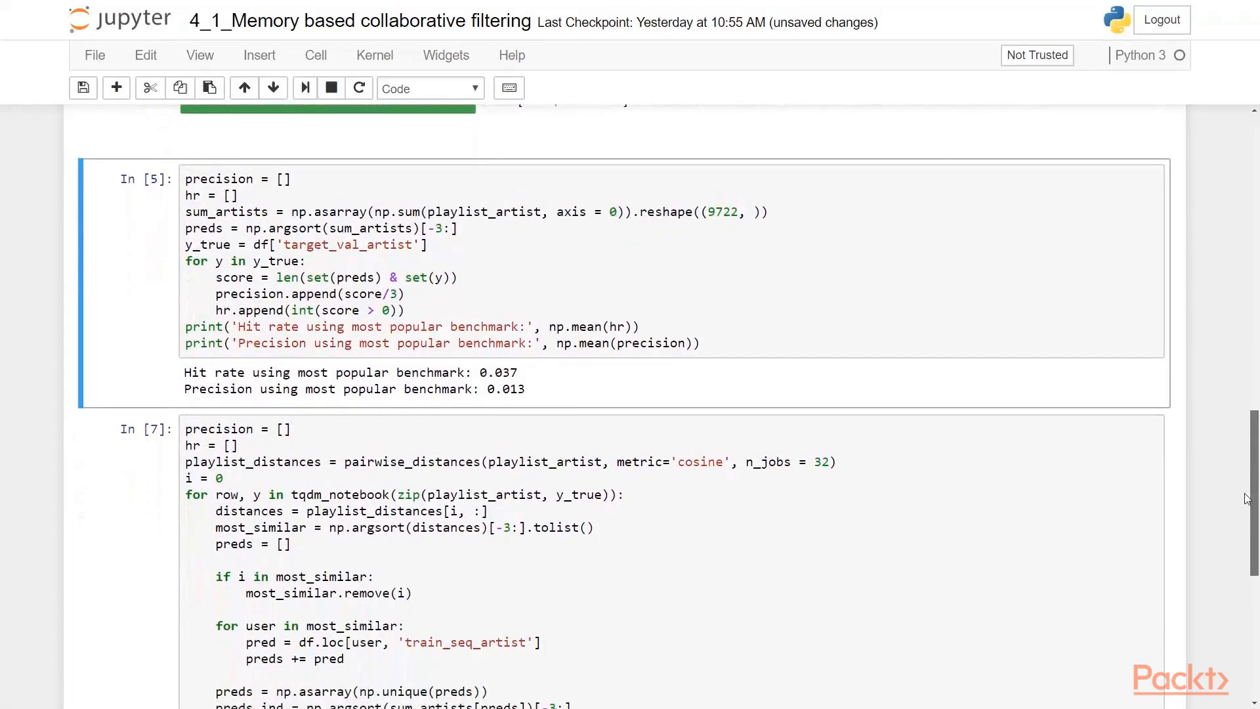
mouse_move(767, 549)
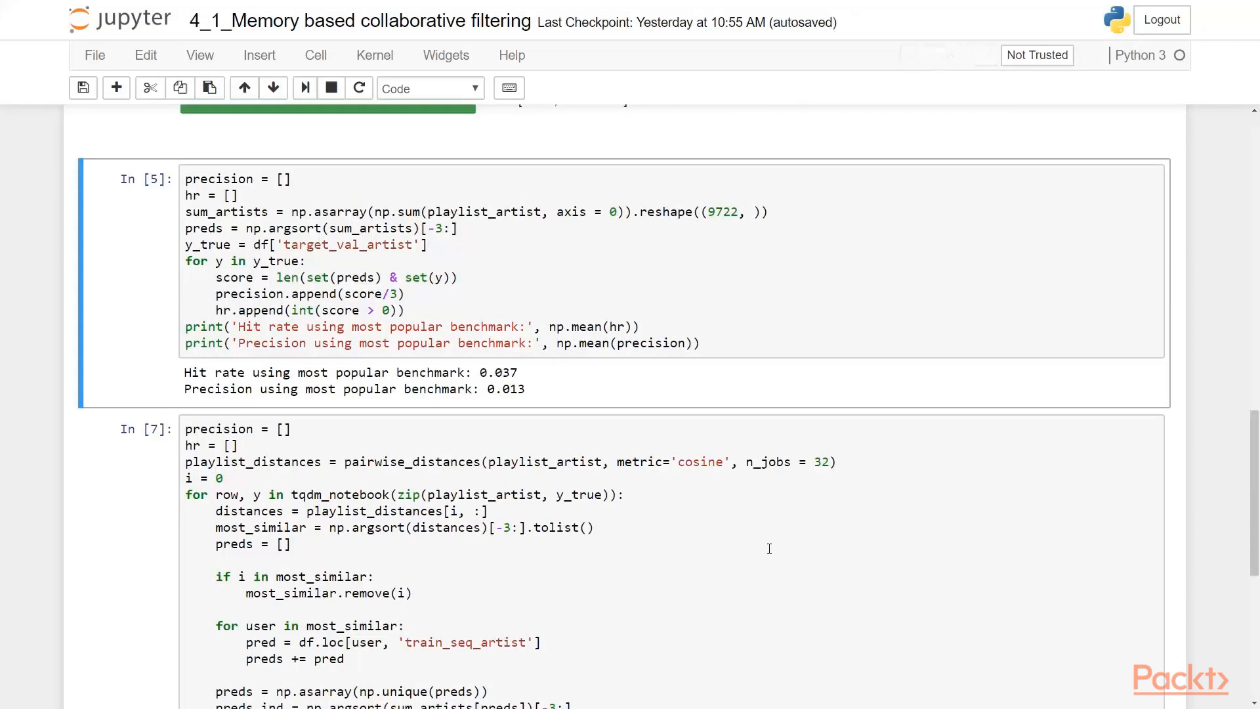
mouse_move(613, 453)
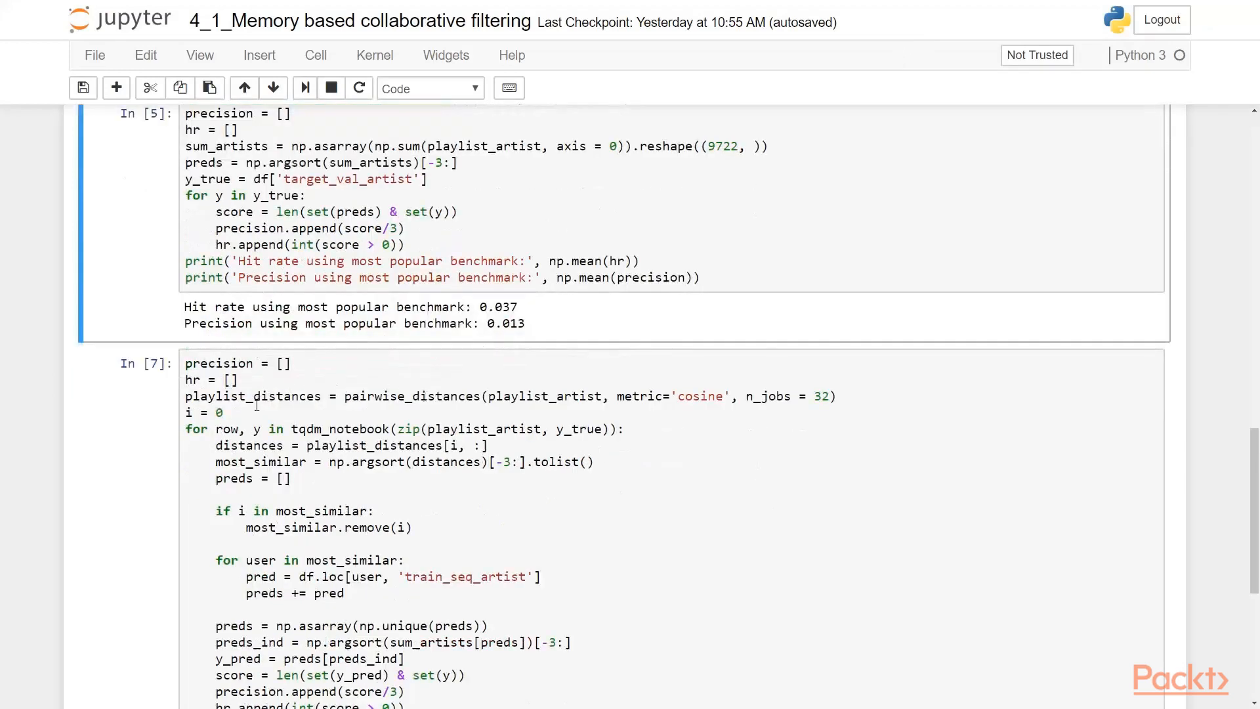
scroll(down, 3)
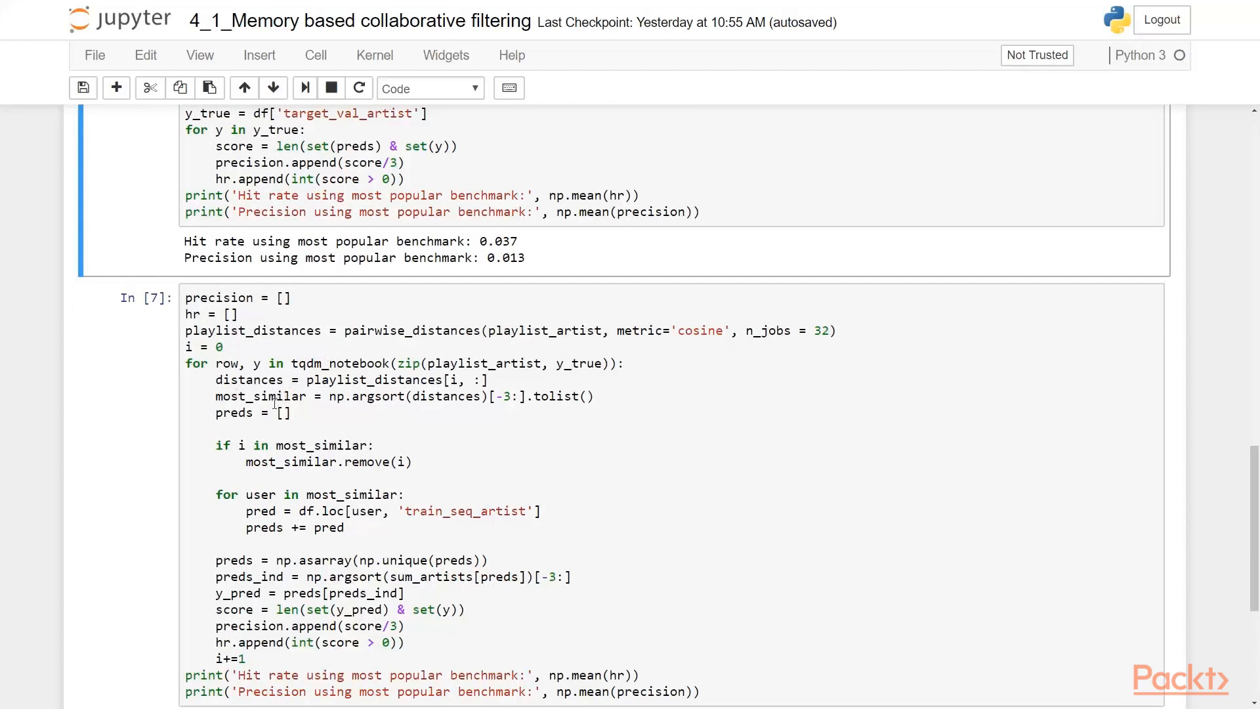
mouse_move(419, 412)
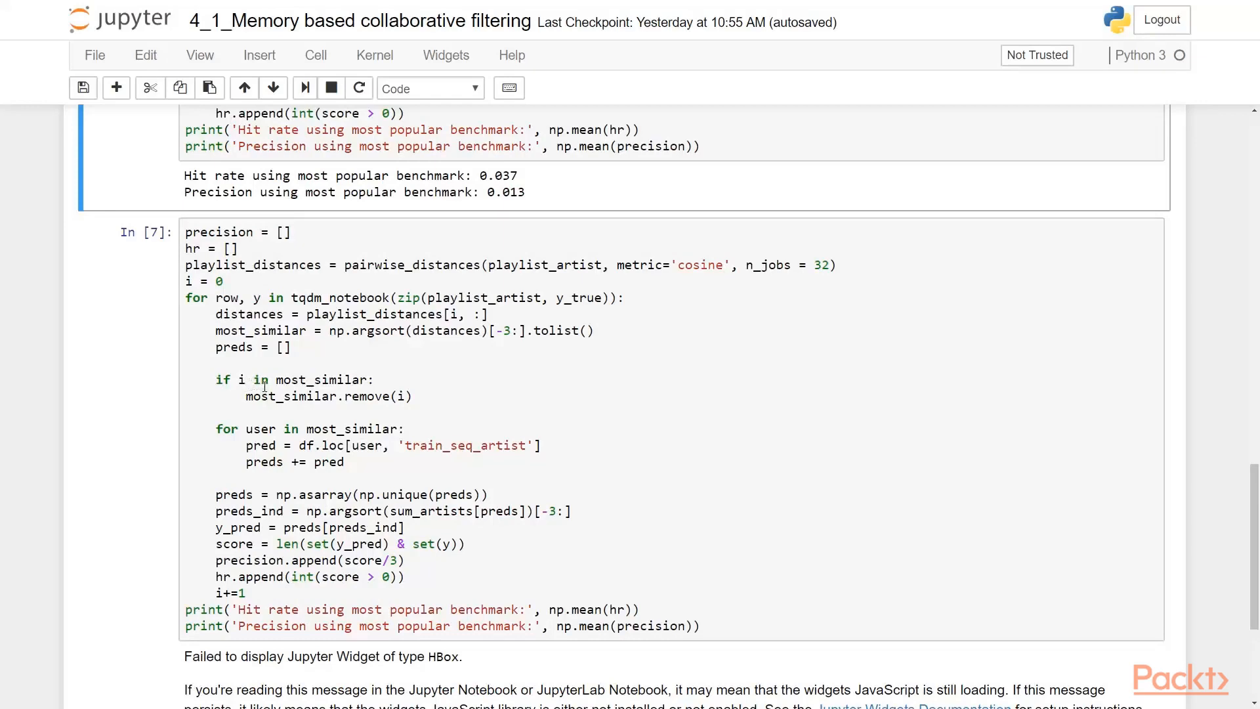
scroll(down, 3)
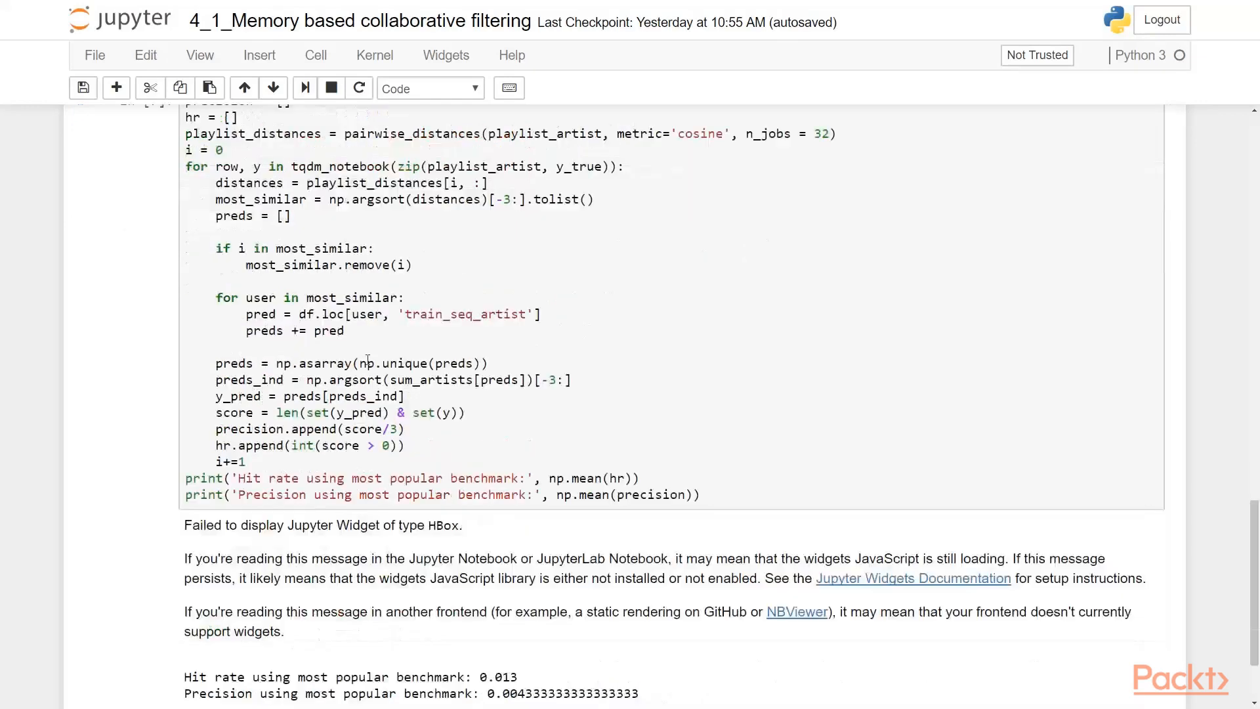
scroll(up, 3)
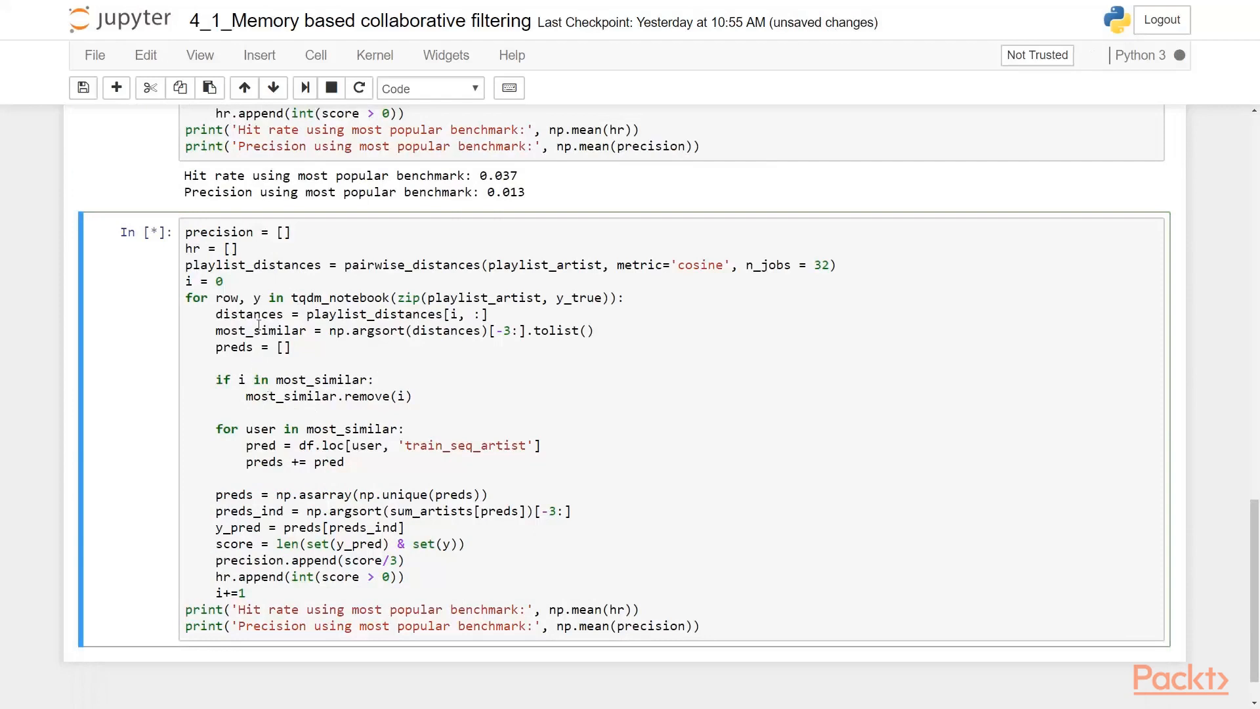
Read the finished cell's printed hit rate 0.013 and precision 0.004333333333333333.
scroll(down, 3)
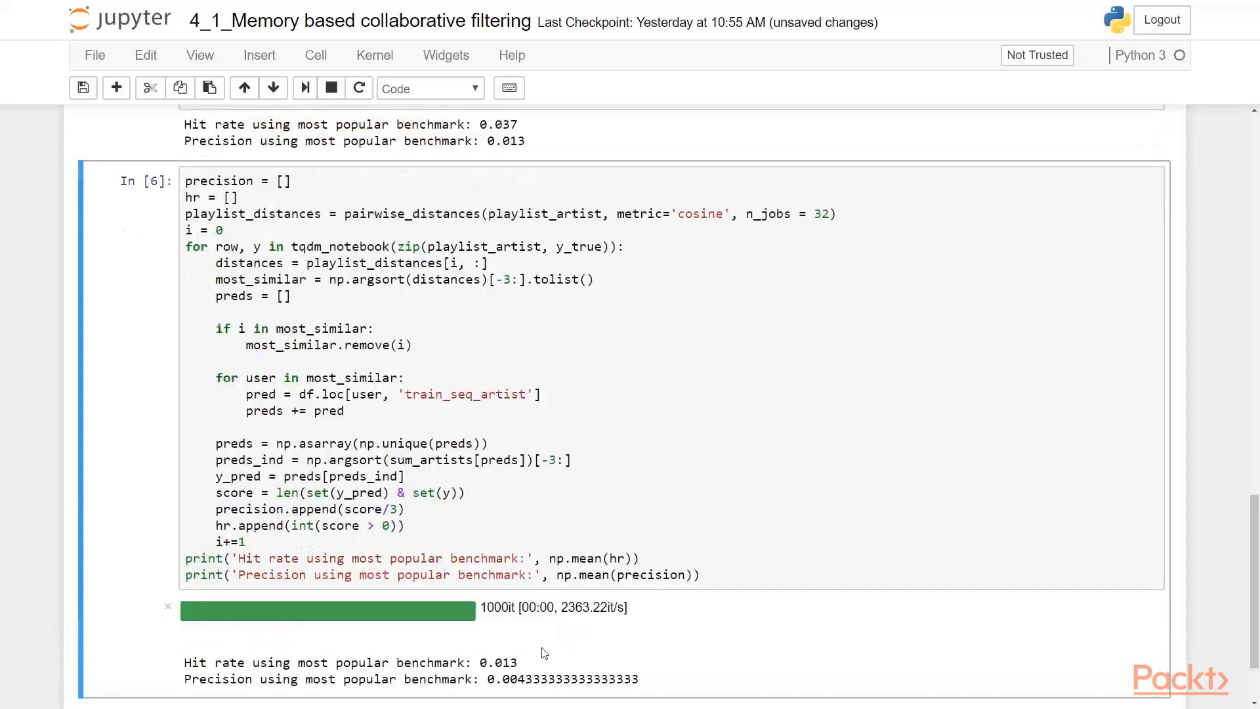
mouse_move(522, 633)
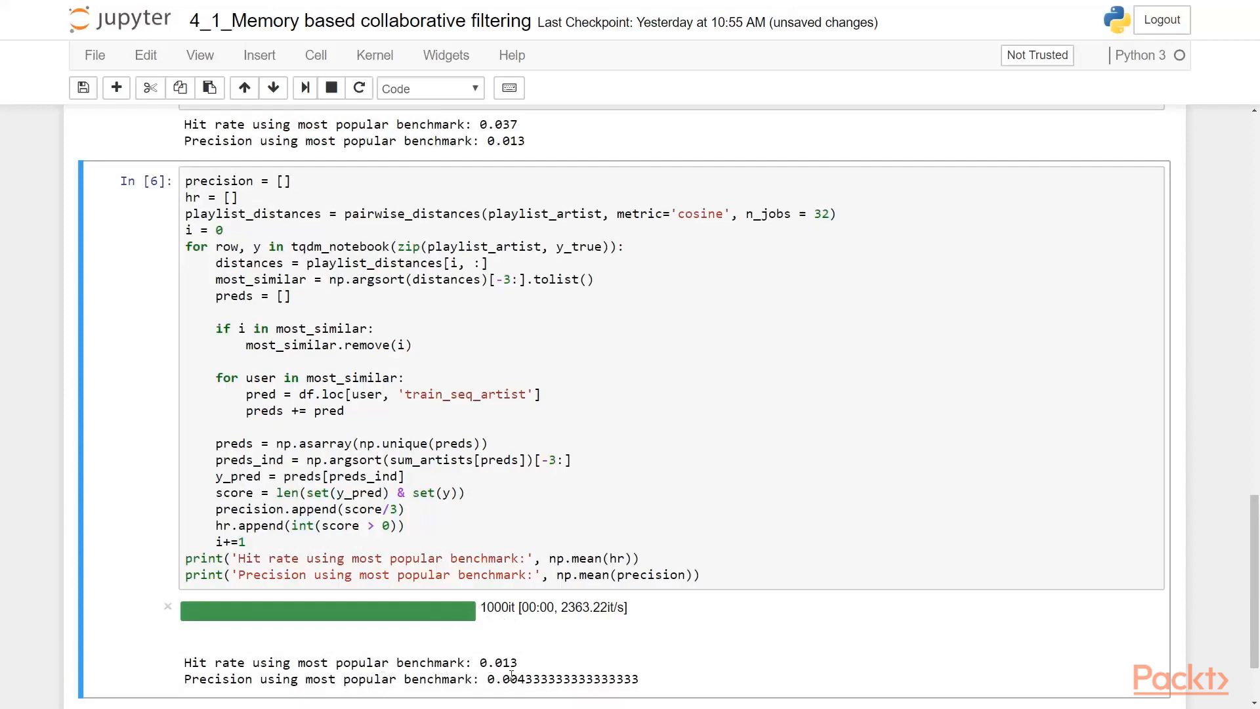
mouse_move(503, 136)
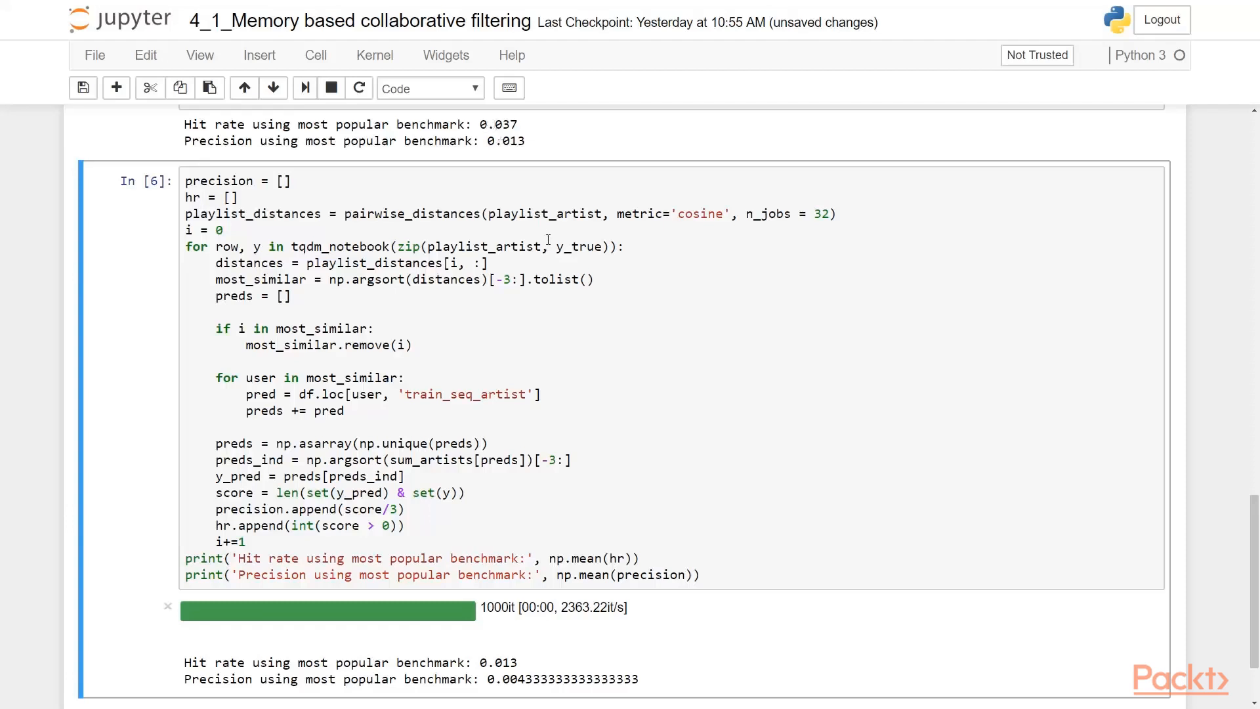
mouse_move(615, 210)
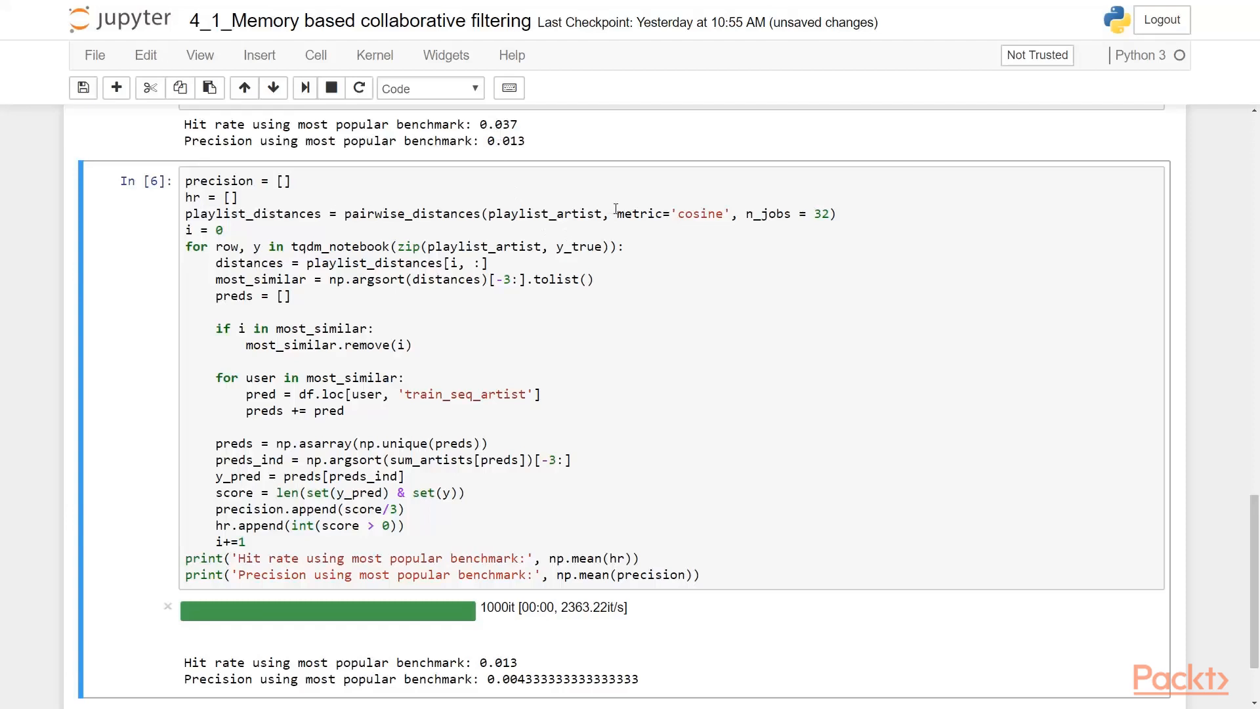